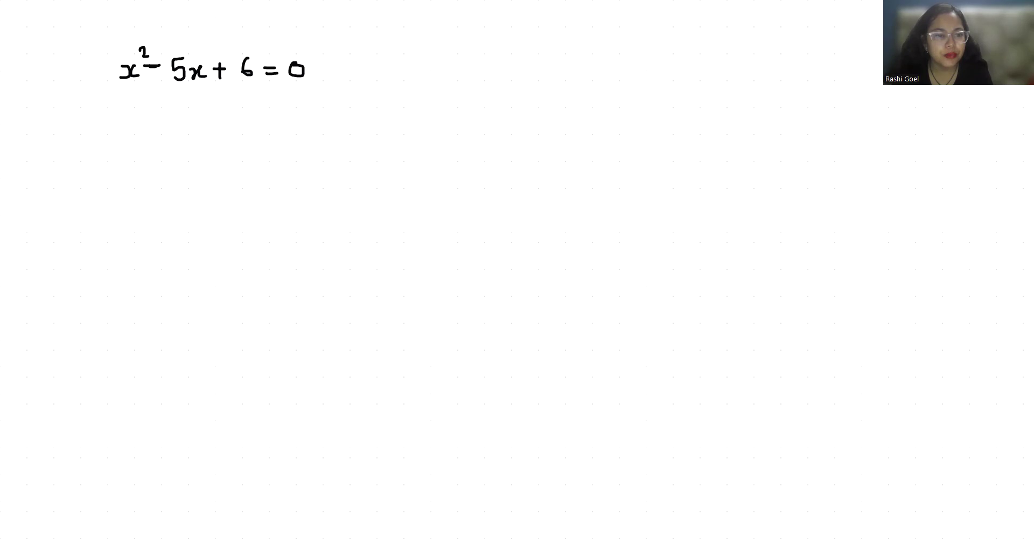
# Write factor pairs 2·3 and 6·1, reject the −6x+x split, and box the 2·3 pair.
pyautogui.moveTo(242, 92); pyautogui.dragTo(254, 84)
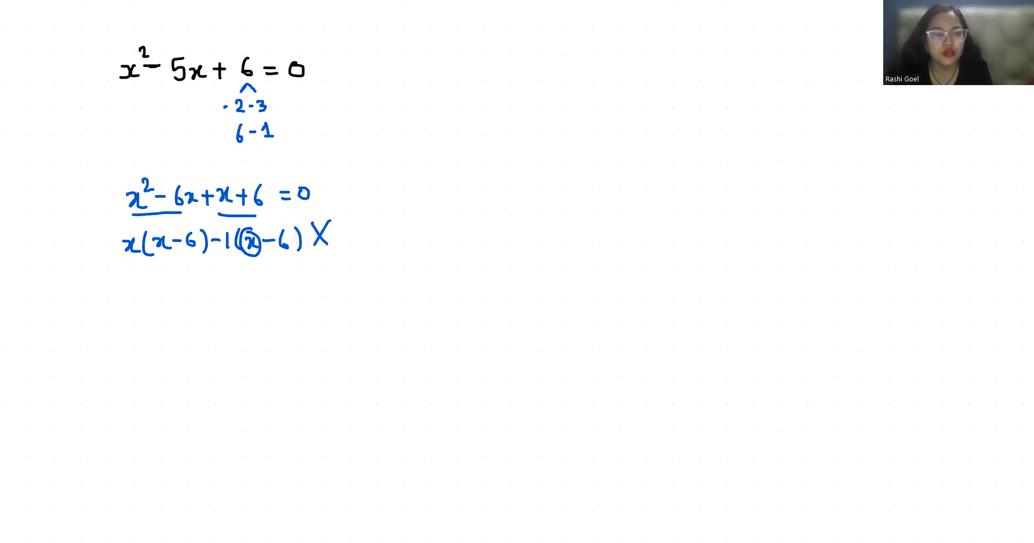
pyautogui.moveTo(224, 109); pyautogui.dragTo(276, 108)
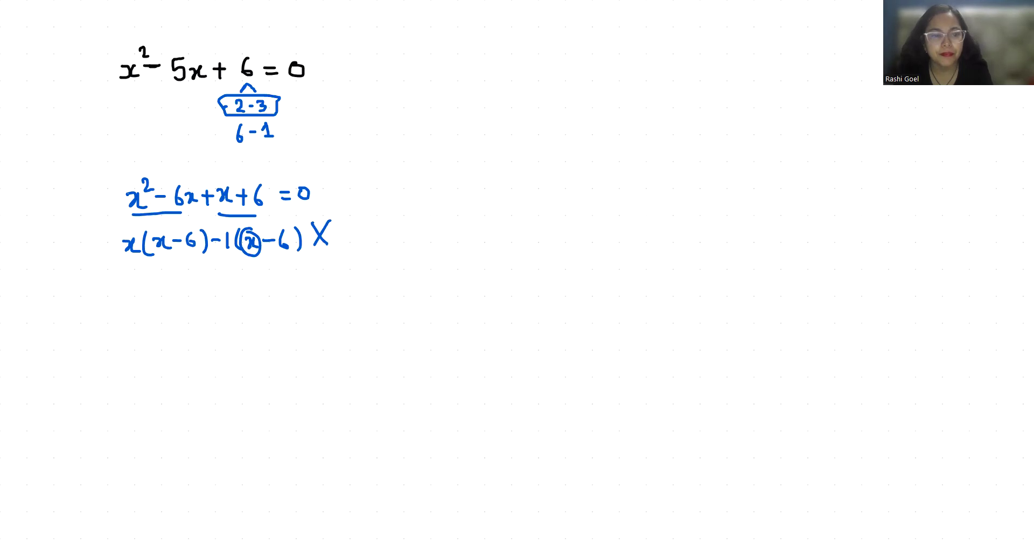